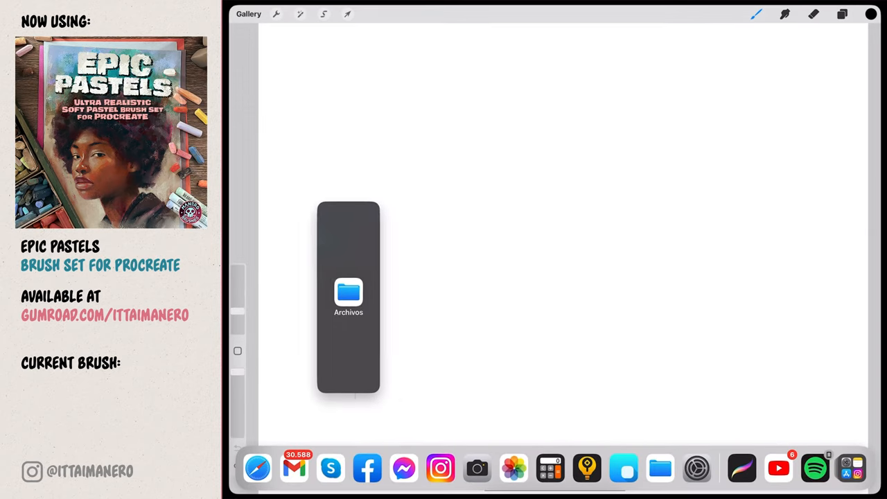
Import a paper texture from the Epic Pastel Papers folder onto the canvas as a layer.
click(348, 294)
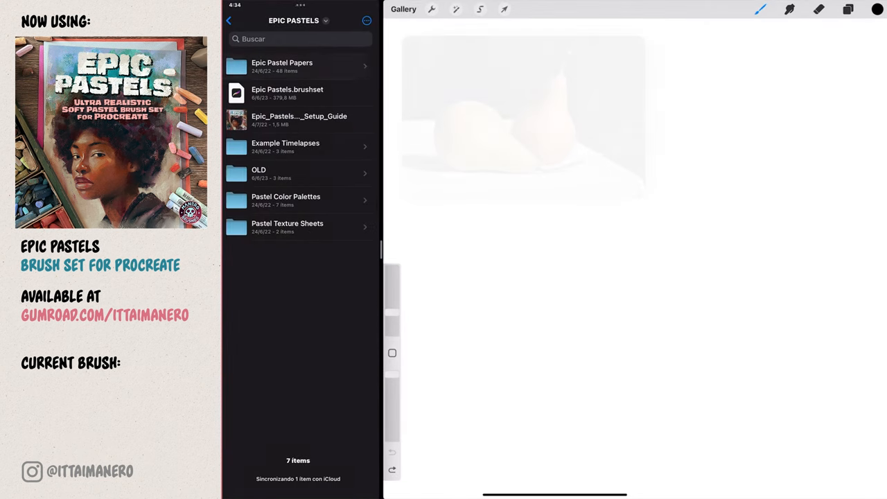
click(283, 66)
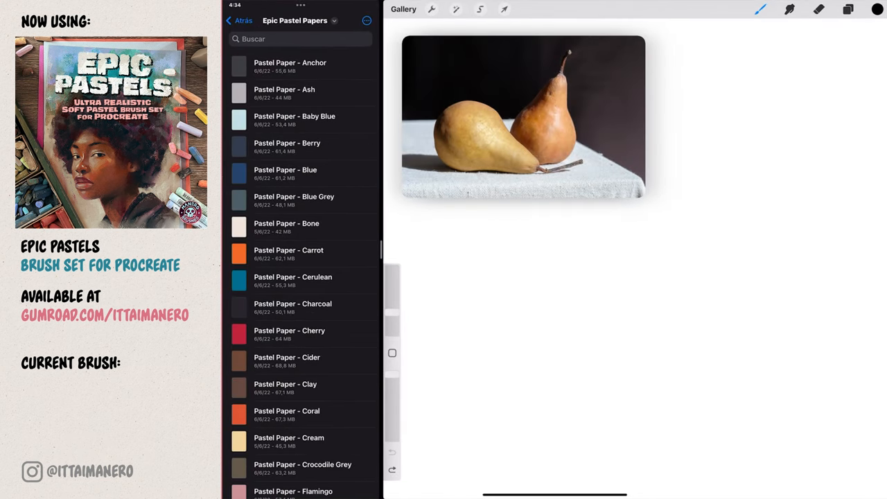
scroll(down, 3)
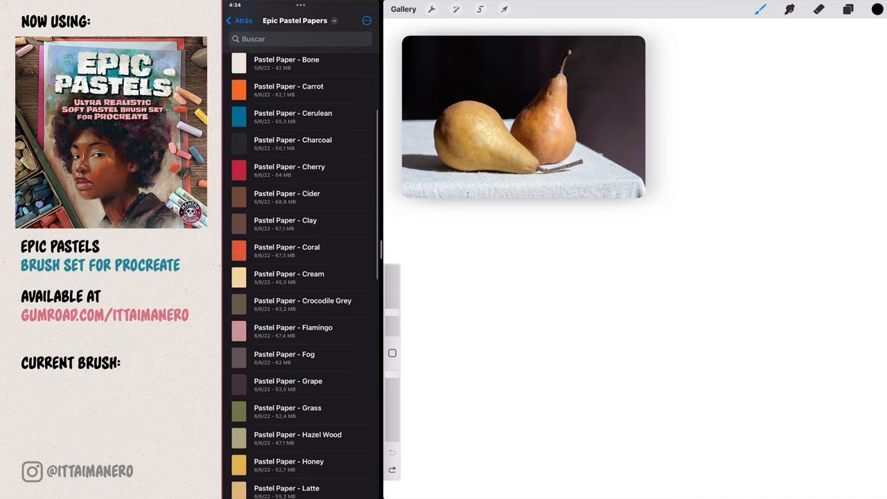
scroll(down, 3)
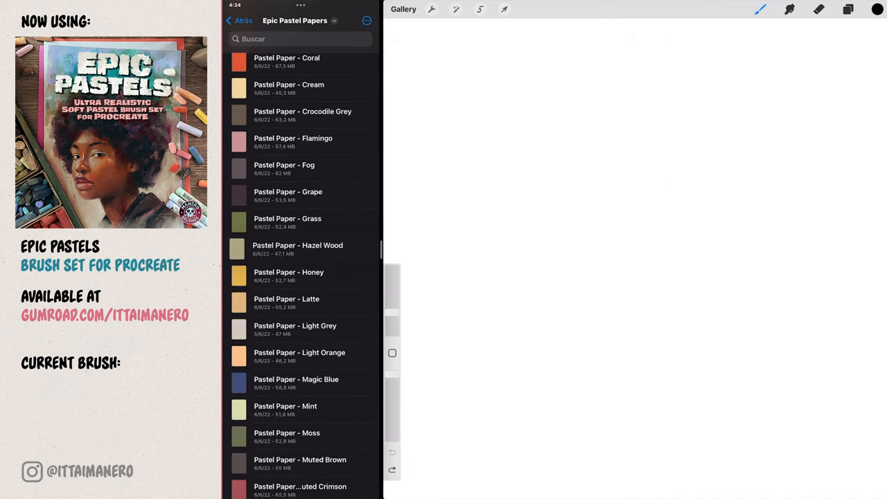
click(297, 249)
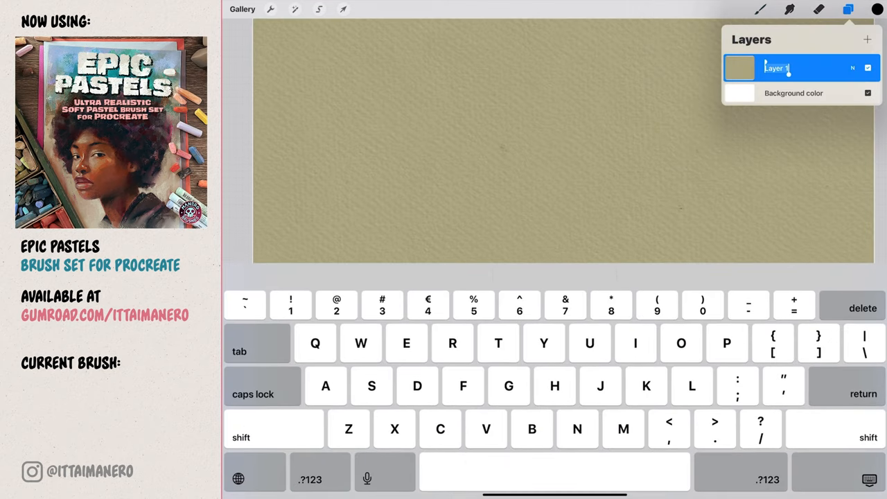
Name the imported layer Paper Texture and a new layer above it Sketch.
text(Paper)
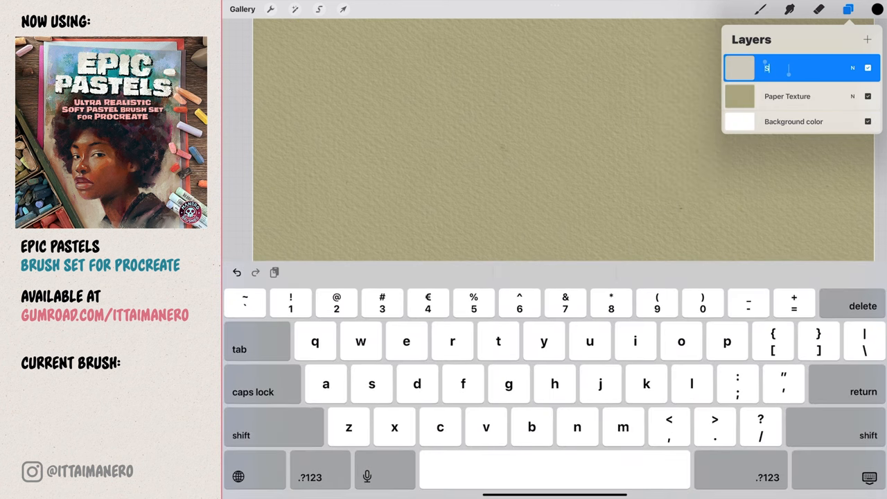
text(Sketch)
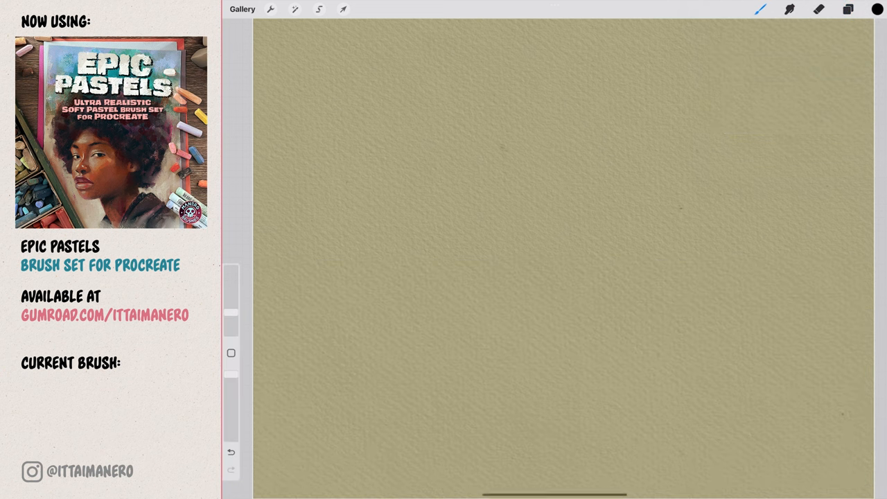
Block in the left pear with a rectangle and shape its rounded outline in red-brown.
click(760, 8)
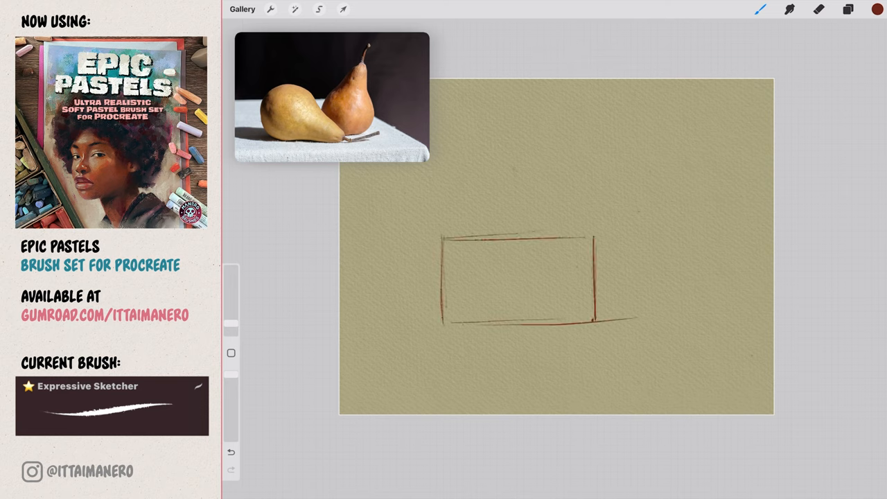
drag(575, 235, 666, 177)
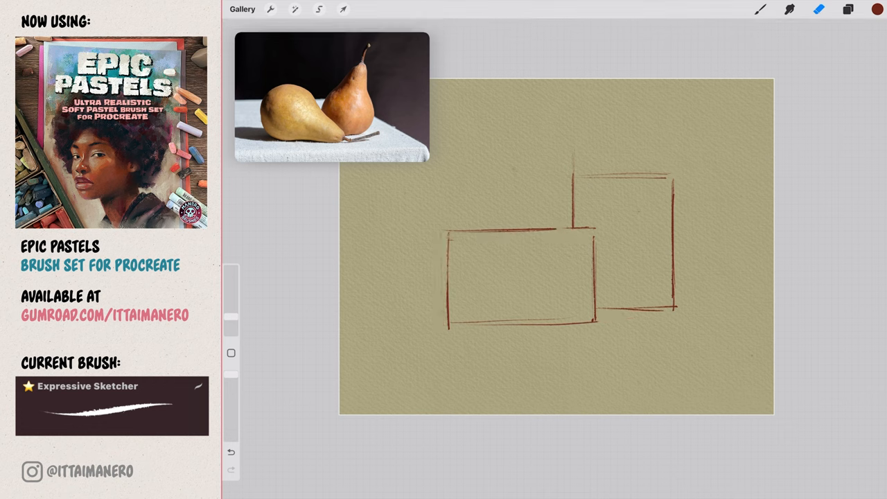
click(343, 9)
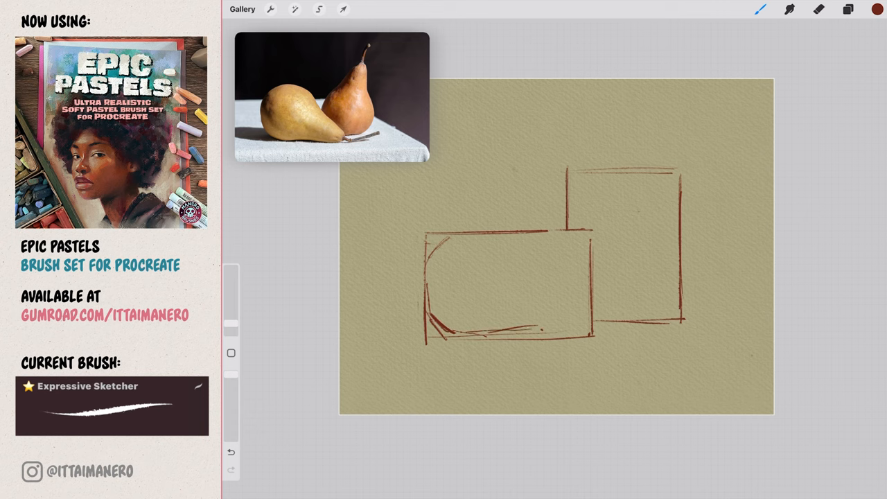
drag(524, 264, 575, 330)
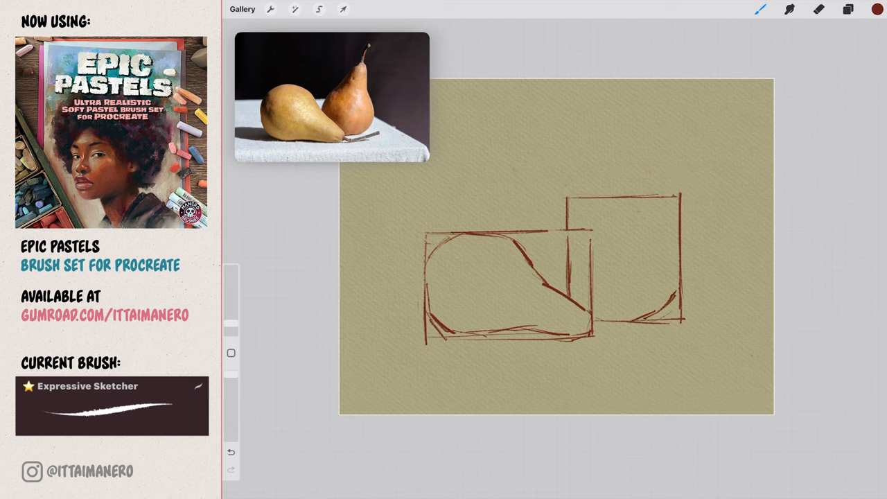
Sketch the right pear's neck, refine both outlines with construction lines and draw the table edges.
click(344, 9)
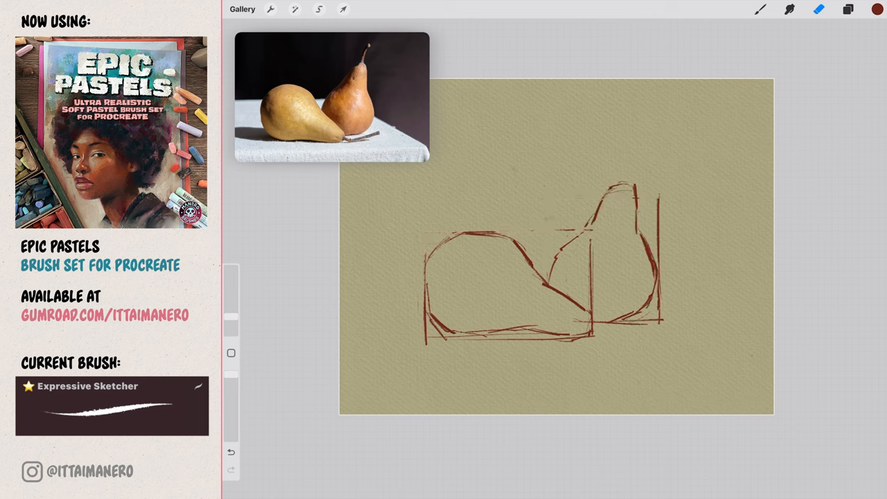
click(344, 8)
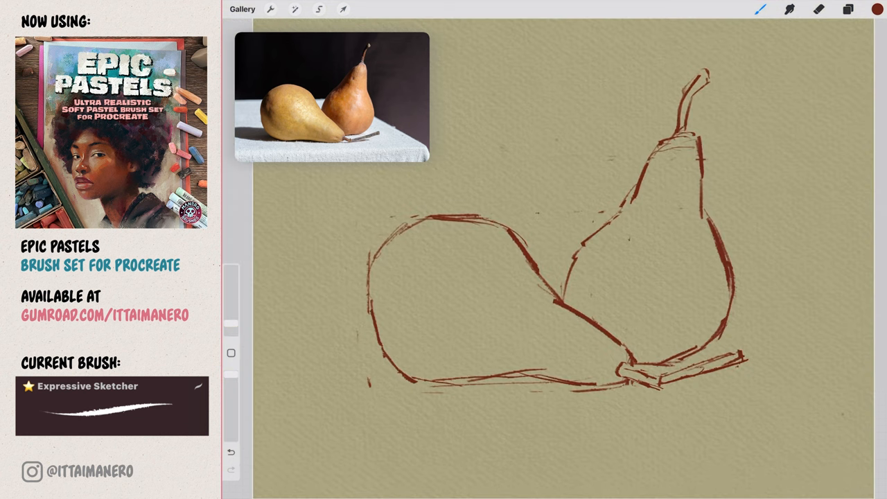
click(344, 8)
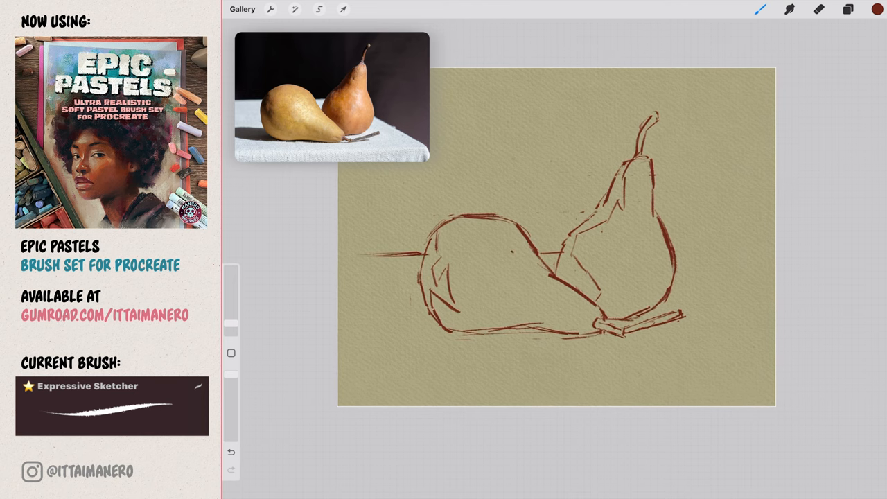
drag(672, 291, 748, 340)
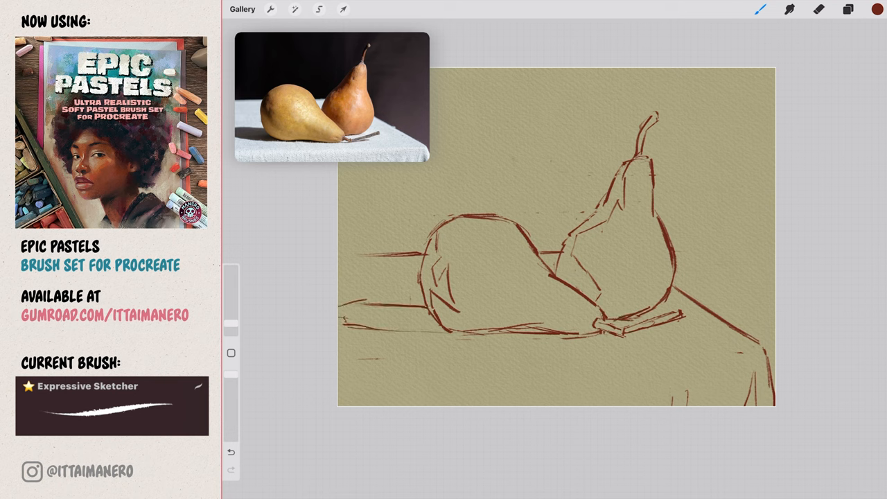
Paint dark plum and dusty pink texture over the background with the Clean Cut Scatter brush.
click(848, 9)
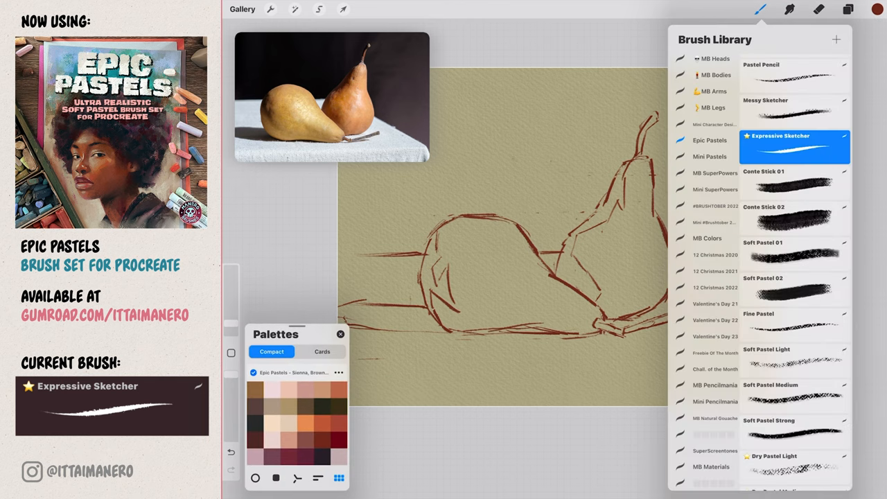
scroll(down, 3)
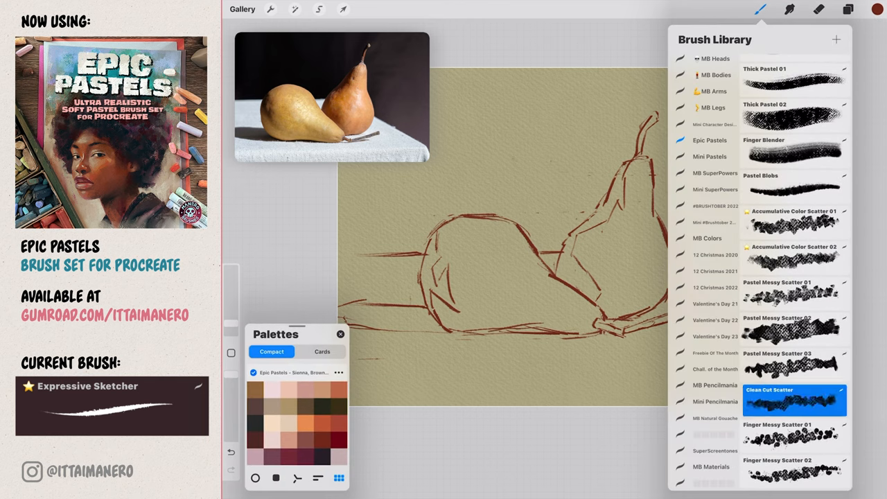
click(794, 399)
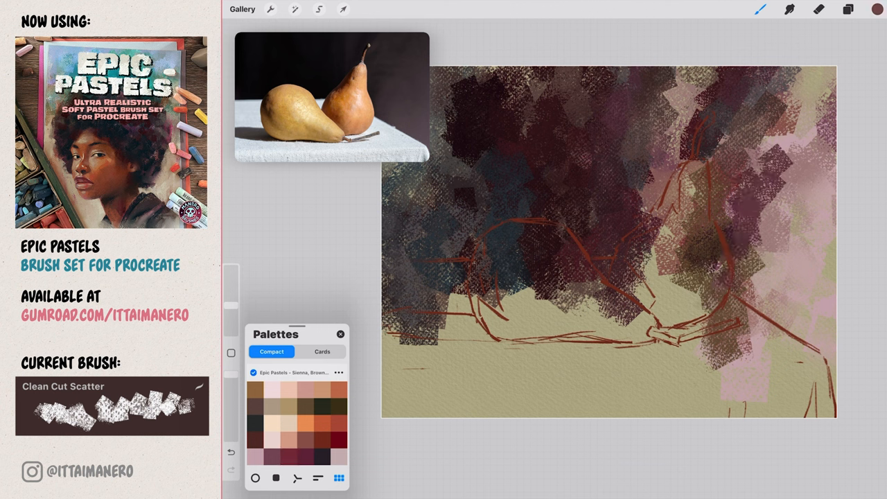
drag(803, 145, 755, 250)
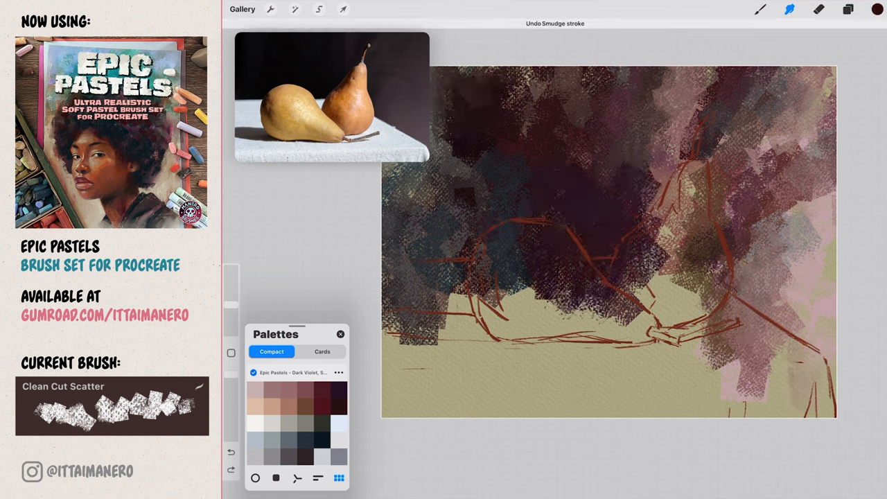
Smudge the background strokes smooth using the Dry Pastel Strong brush.
click(759, 9)
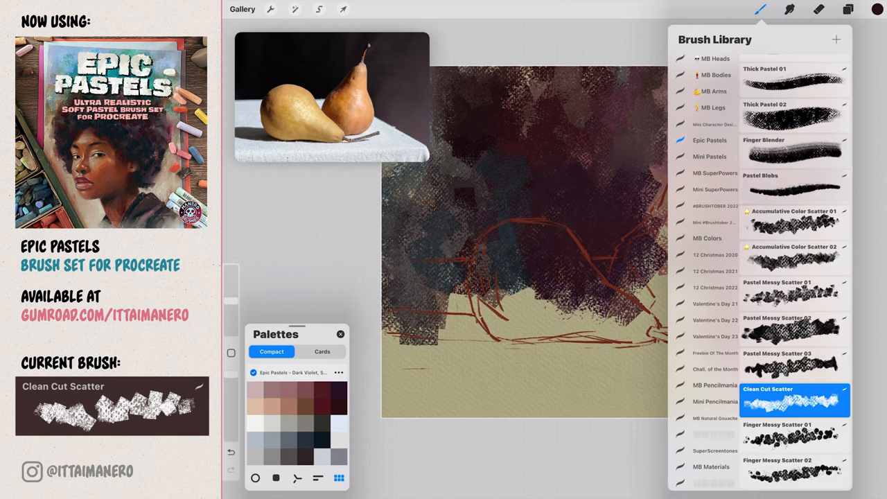
scroll(down, 3)
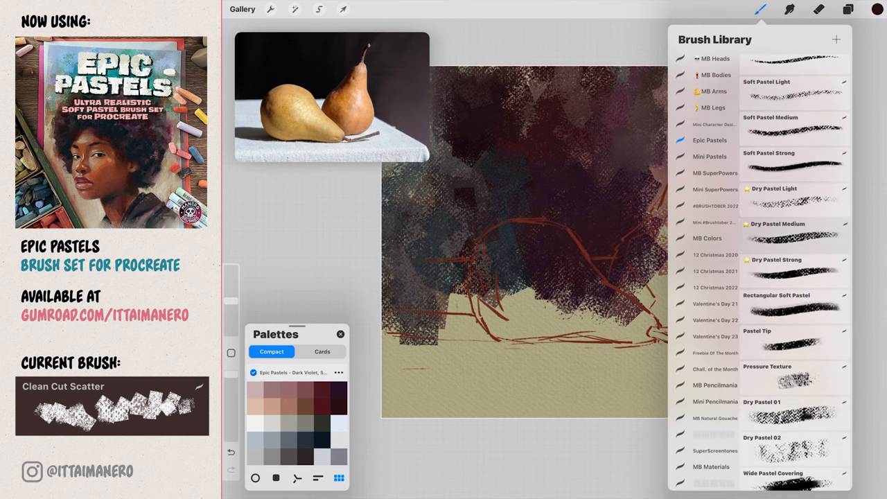
click(777, 223)
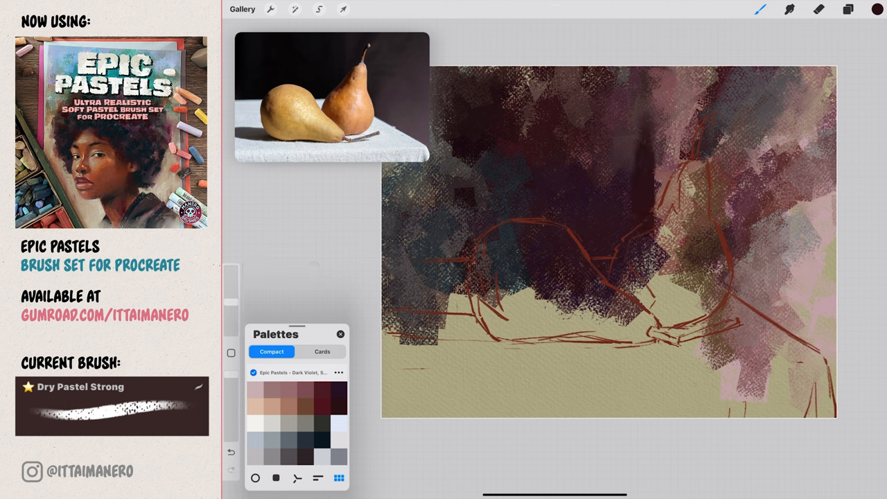
click(789, 8)
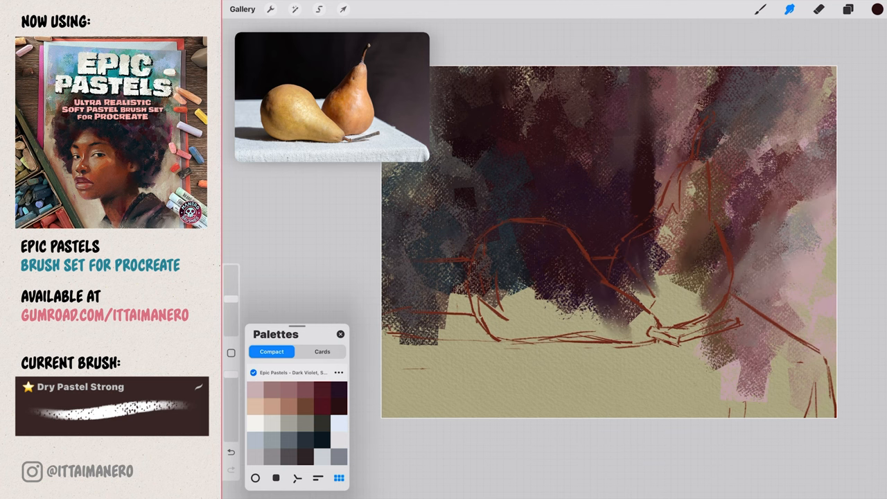
Select the tabletop area freehand and paint it pale grey with the scatter brush.
click(318, 9)
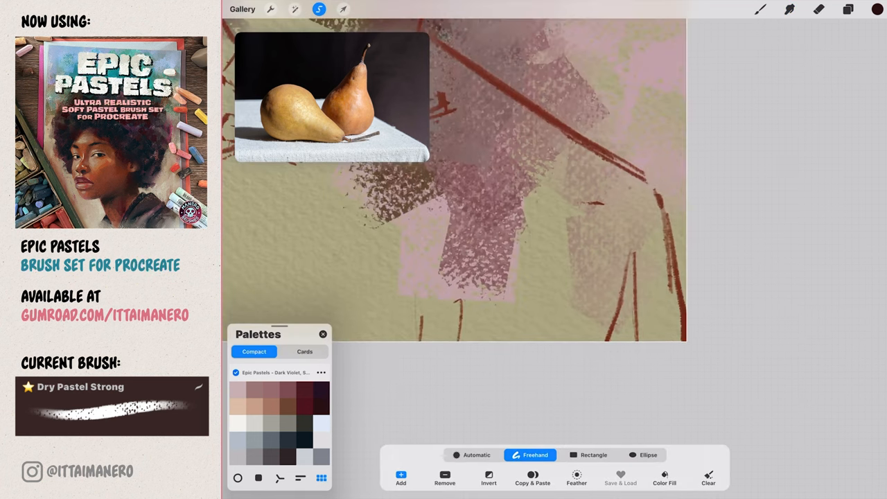
drag(602, 153, 688, 357)
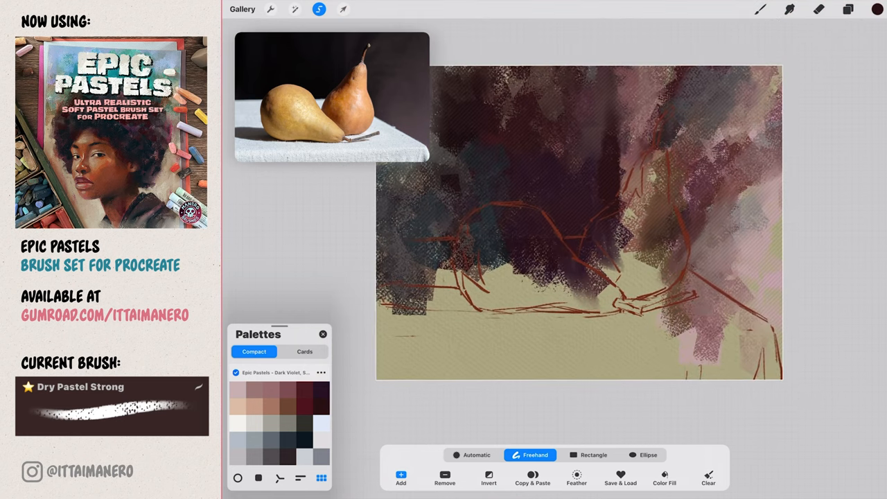
click(760, 8)
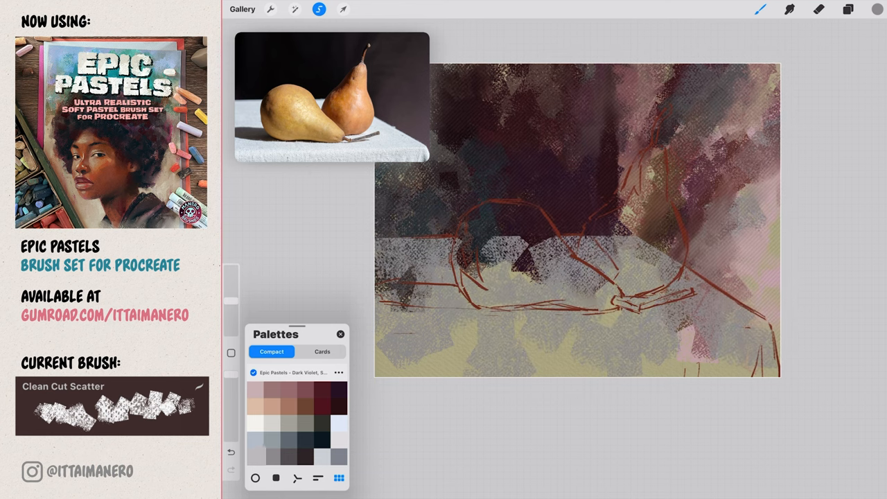
click(419, 316)
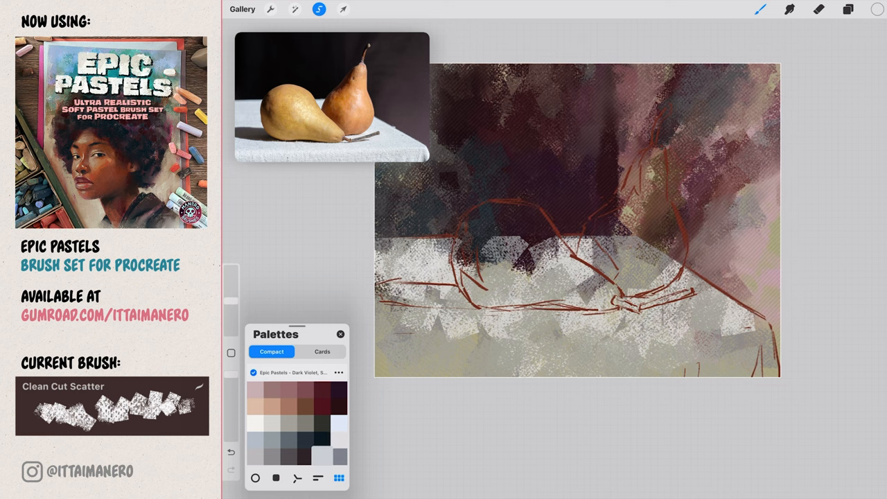
Smudge the grey tabletop strokes into a soft blend.
click(790, 8)
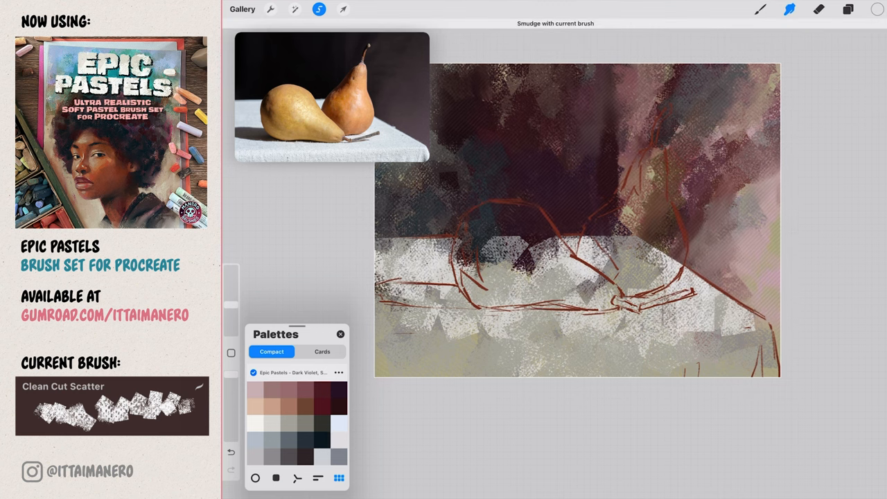
drag(658, 278, 672, 367)
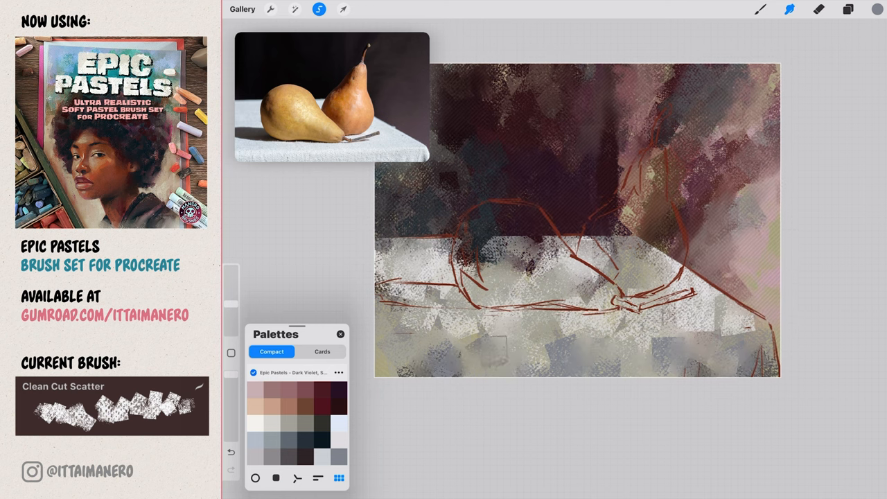
click(848, 9)
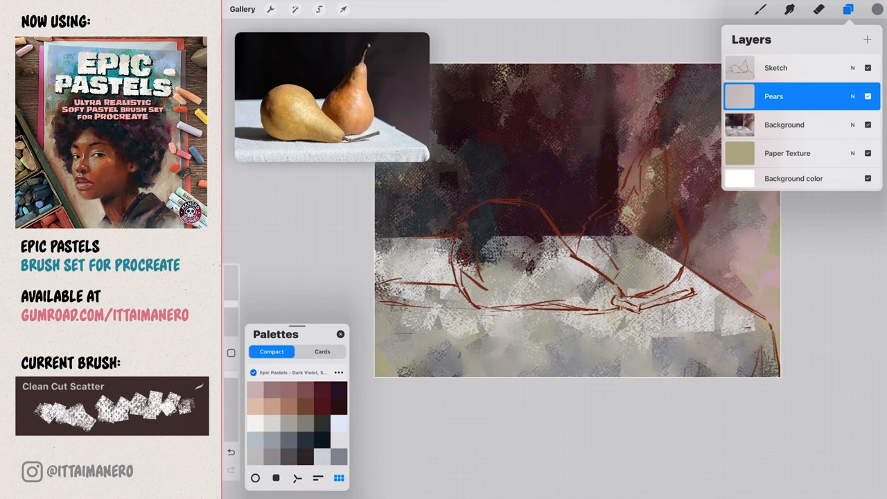
Paint warm orange over the right pear and yellow-orange from the palette over the left pear.
click(319, 8)
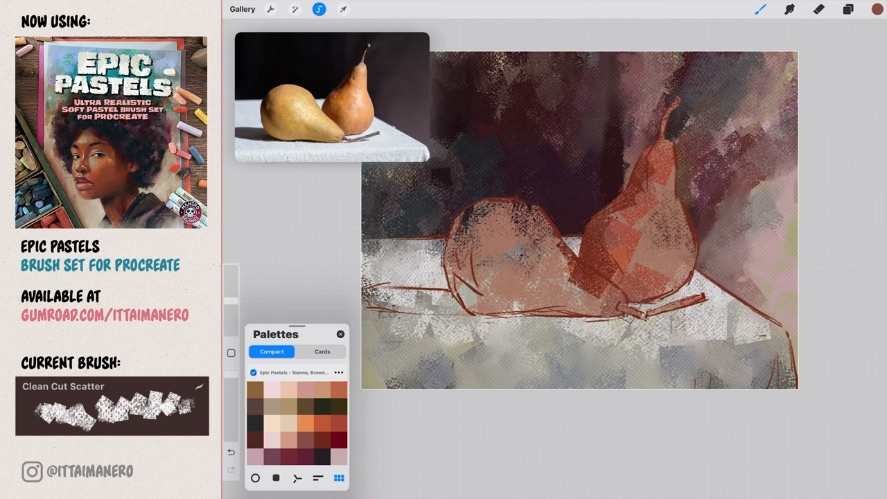
drag(602, 291, 635, 307)
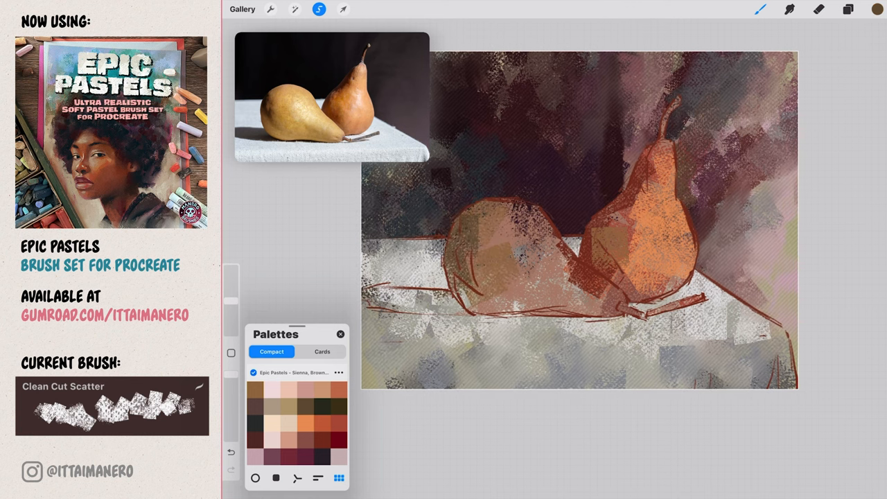
click(298, 365)
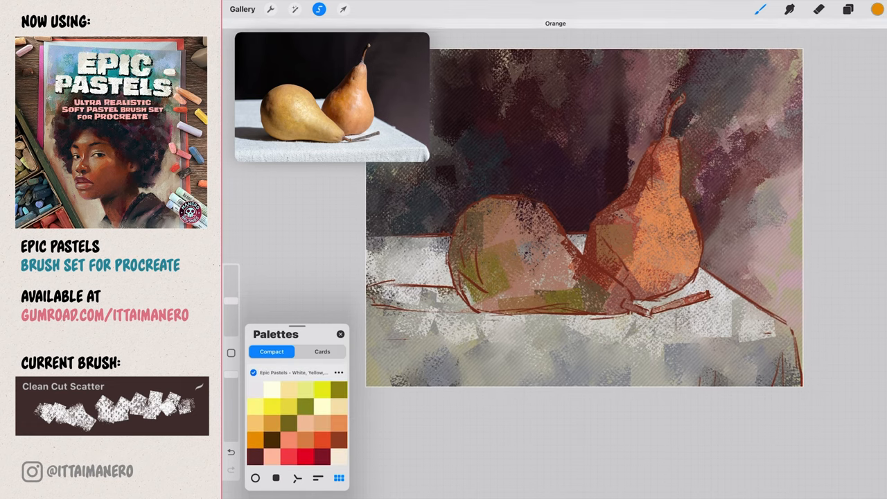
drag(485, 229, 534, 284)
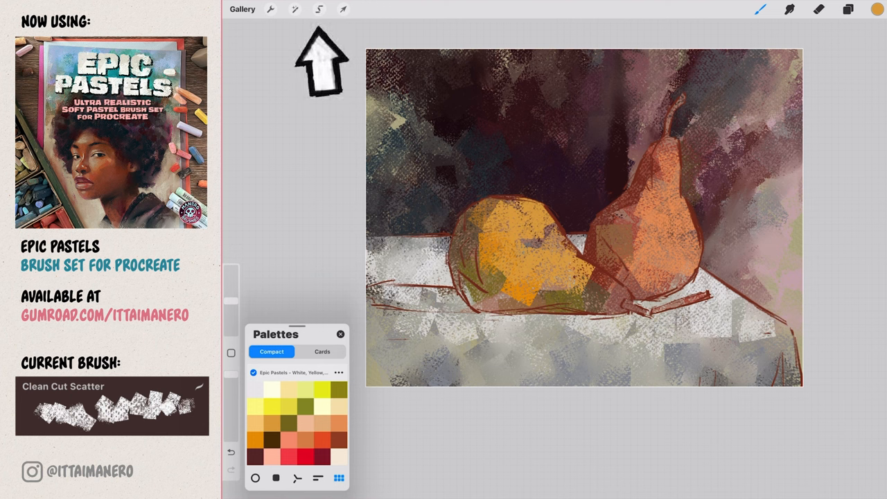
click(319, 8)
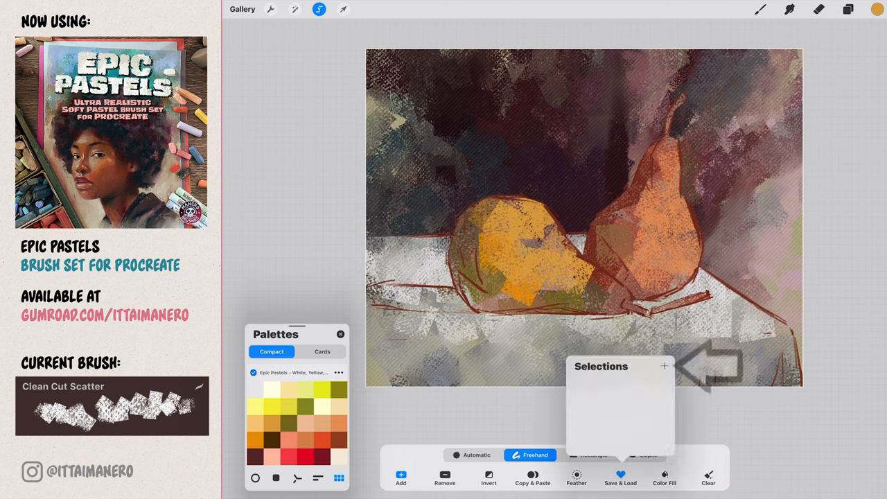
Store the pear outline as a saved selection, clear it, and blend the left pear's yellow shading.
click(662, 366)
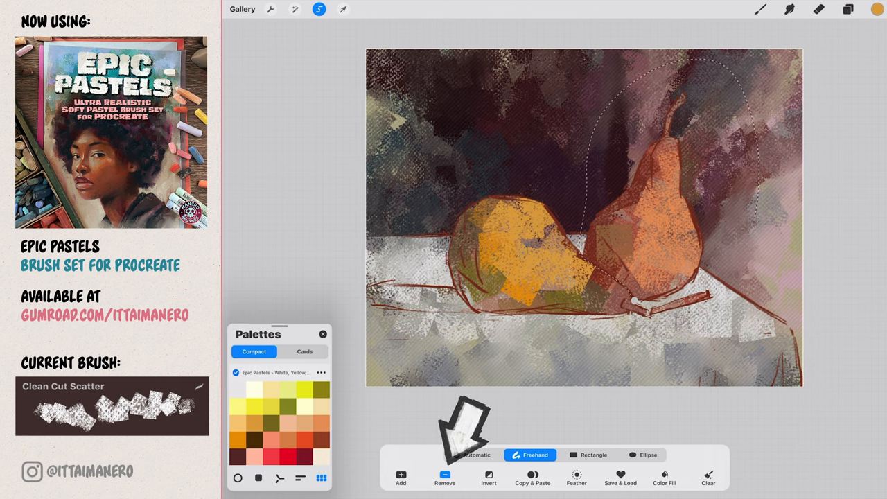
click(443, 478)
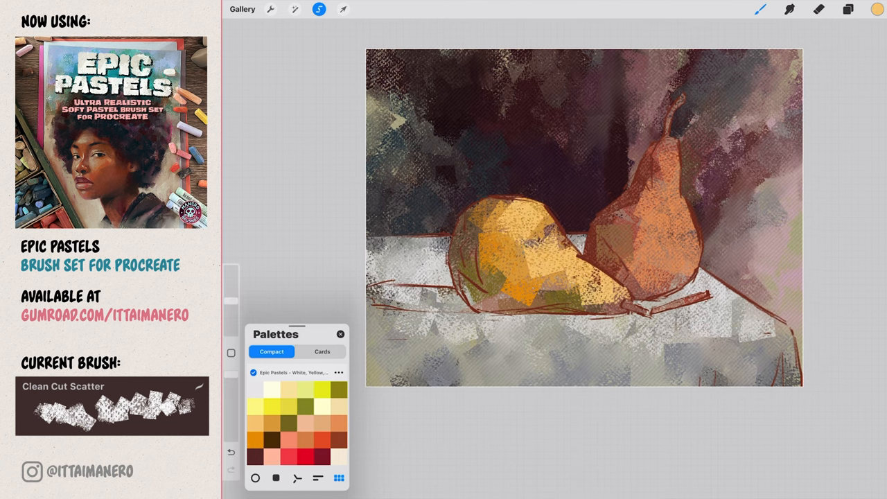
drag(623, 307, 693, 340)
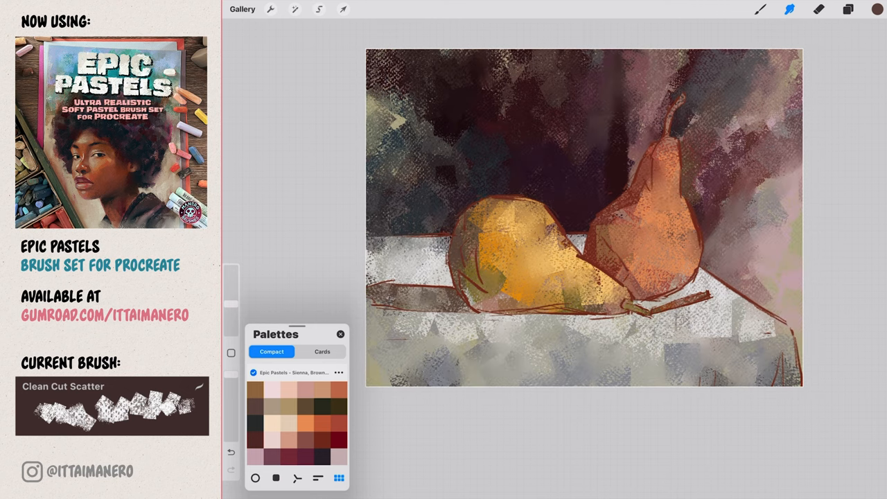
Bring up the layers list after blending the left pear.
click(848, 9)
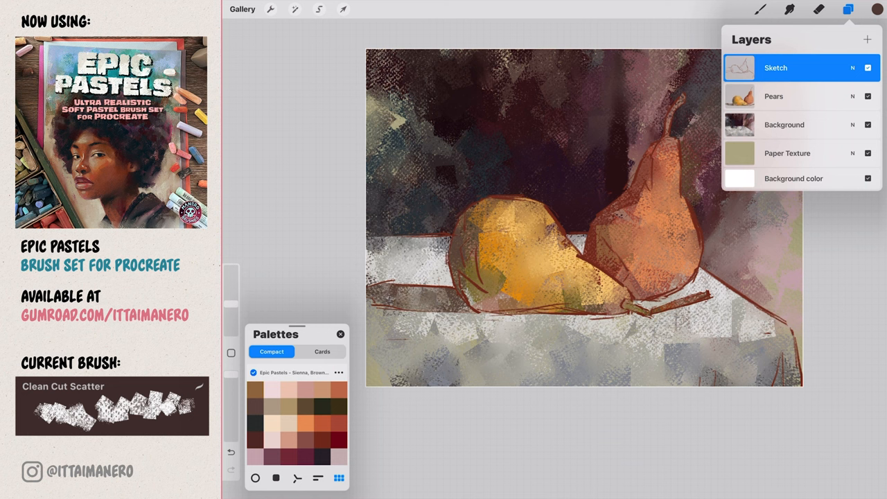
Adjust the Sketch layer's options and bring up the Epic Pastels brush collection.
click(776, 68)
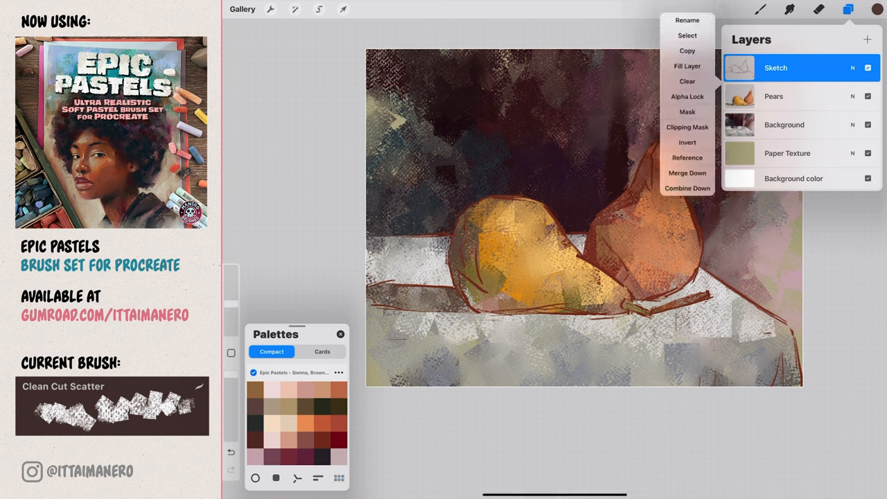
click(760, 9)
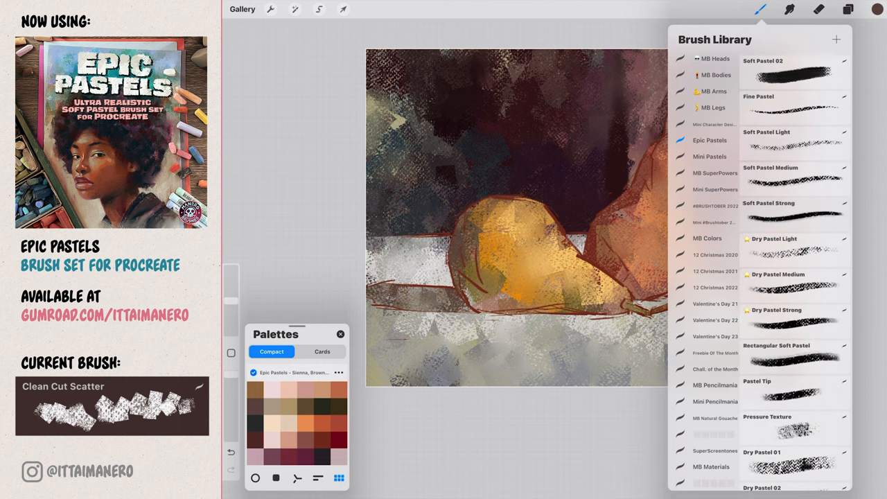
Shade both pears with the Dry Pastel Medium brush, then move to a palette of yellows.
click(792, 274)
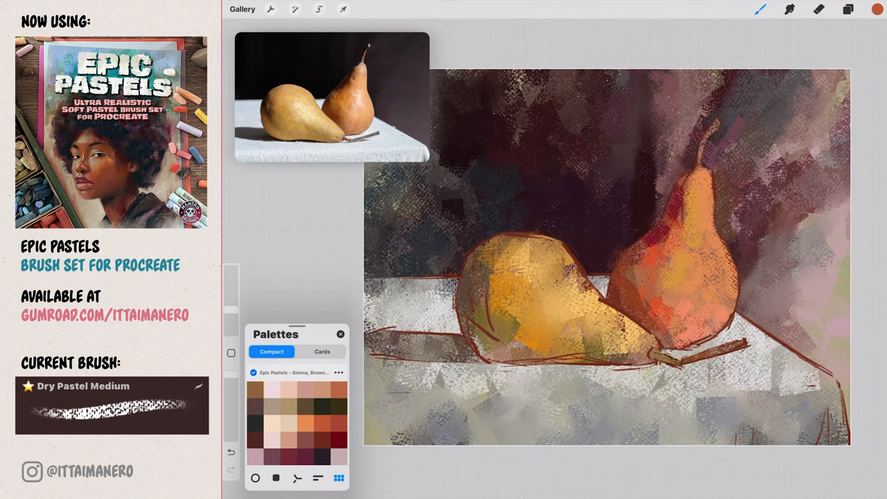
click(793, 171)
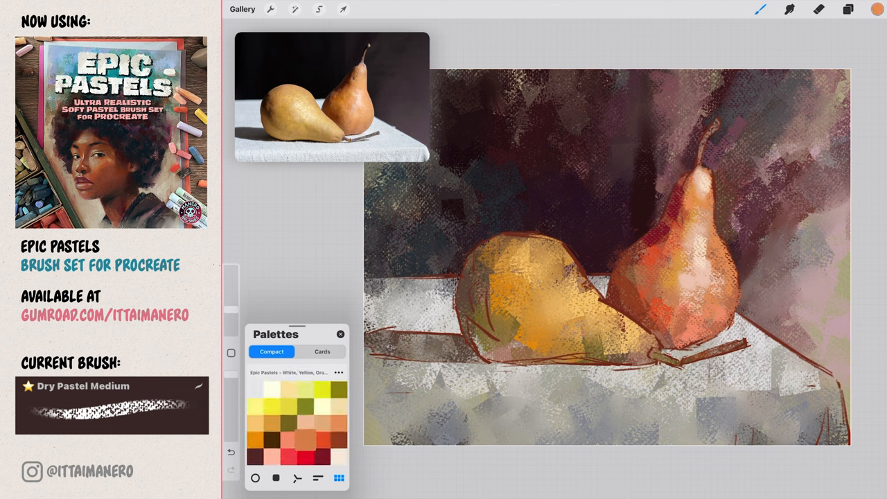
Paint warm orange highlights and red-orange depths on the right pear and lighten the tablecloth.
click(302, 441)
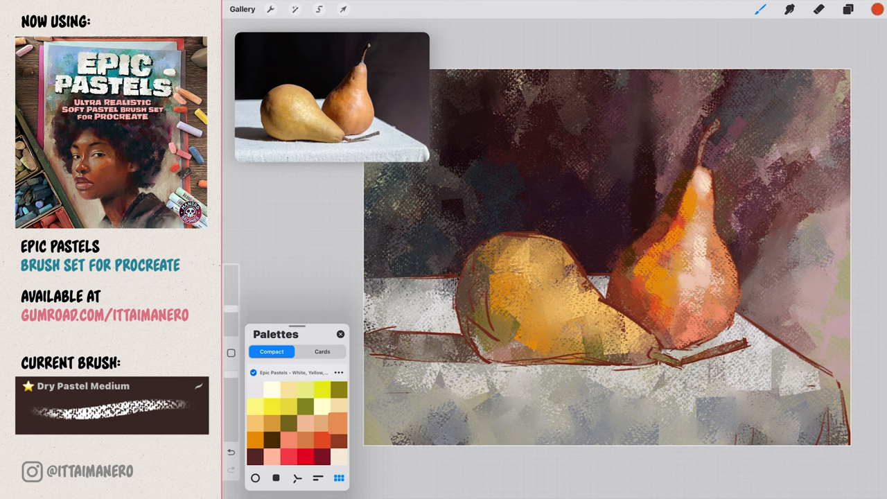
click(790, 8)
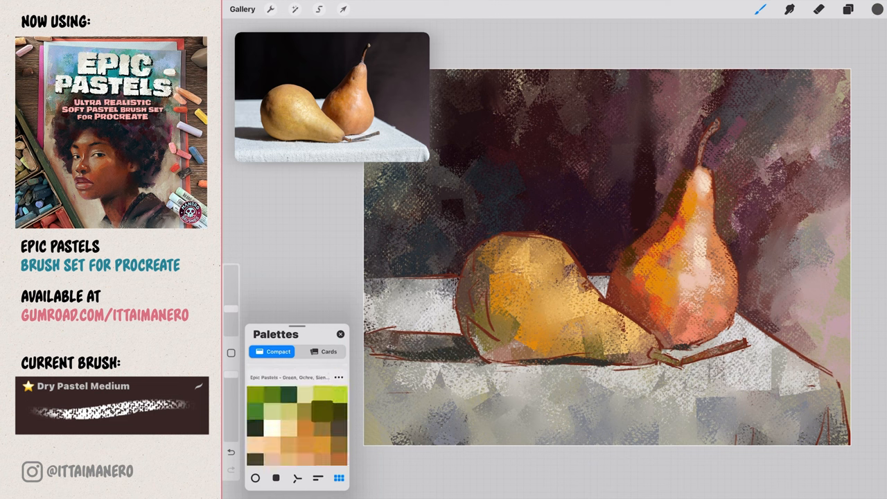
click(320, 408)
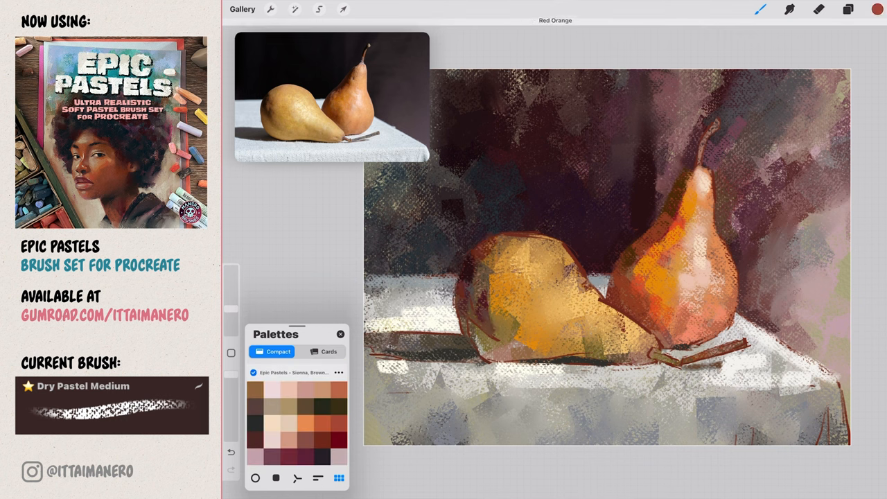
Blend reddish shading and glowing highlights across the left pear and darken the cast shadows.
drag(471, 319, 510, 357)
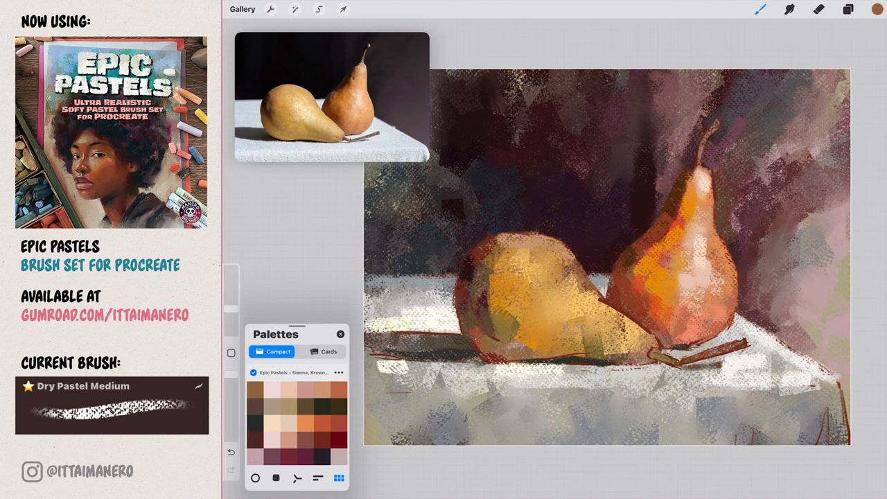
drag(603, 312, 658, 340)
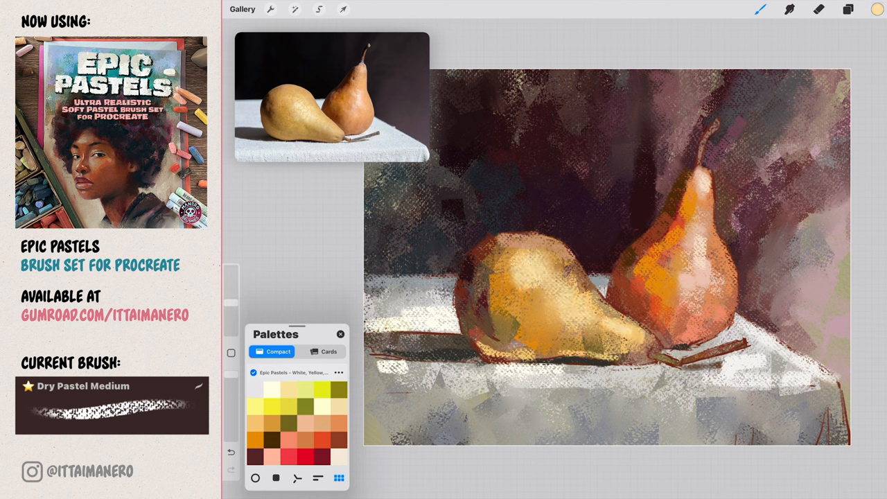
drag(548, 275, 610, 325)
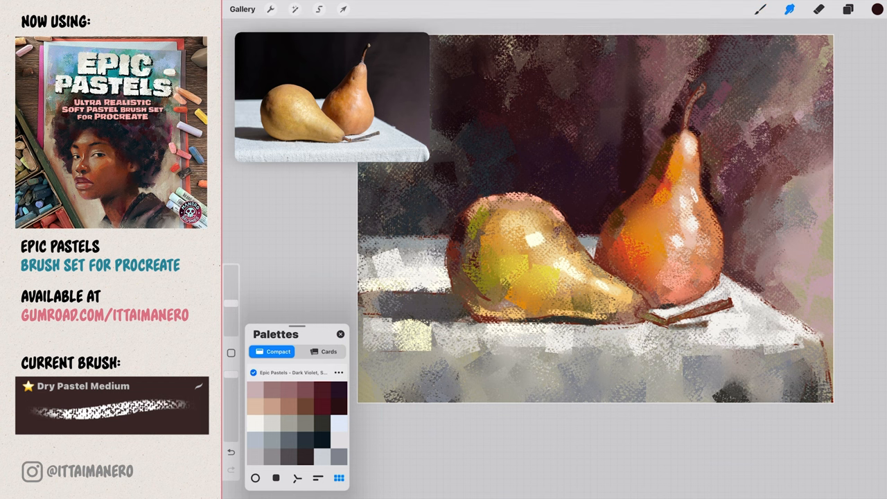
Draw light grey Pastel Pencil highlights on the right pear's stem, then return to Dry Pastel Medium.
click(759, 8)
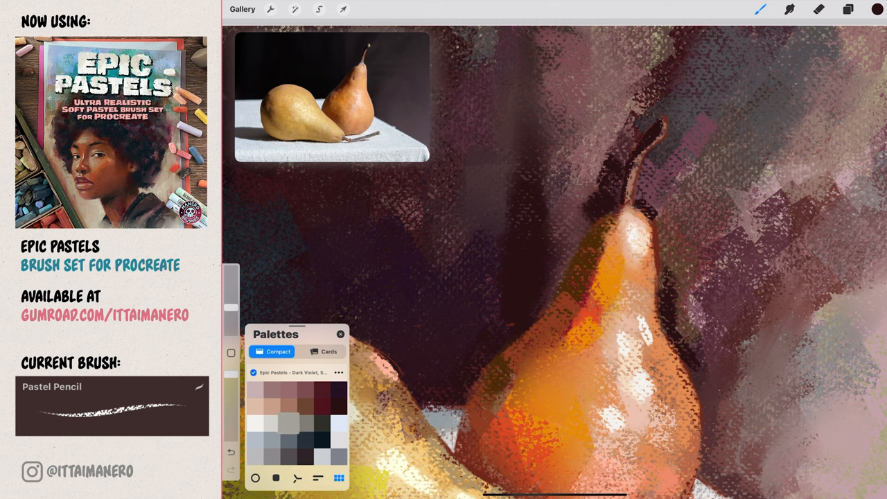
click(663, 125)
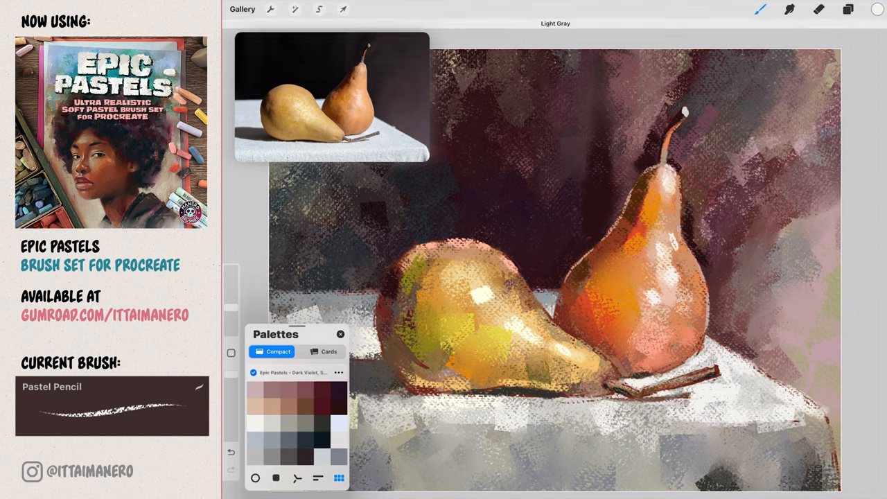
click(760, 8)
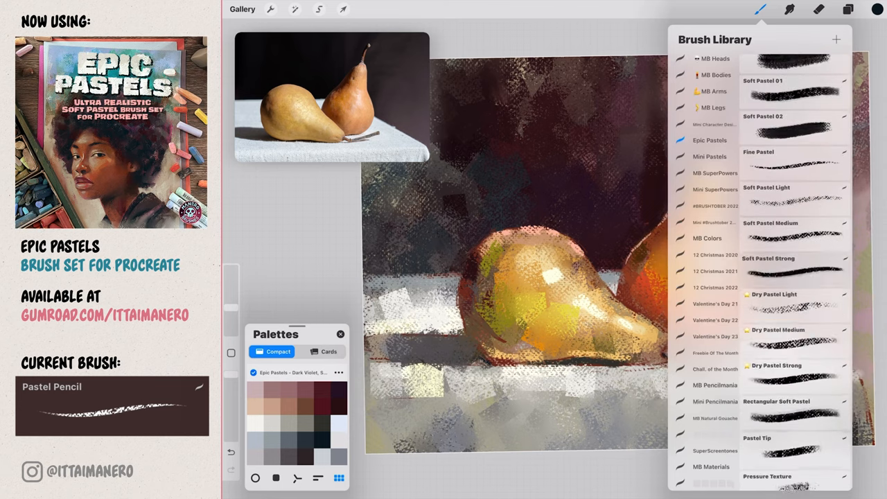
click(792, 330)
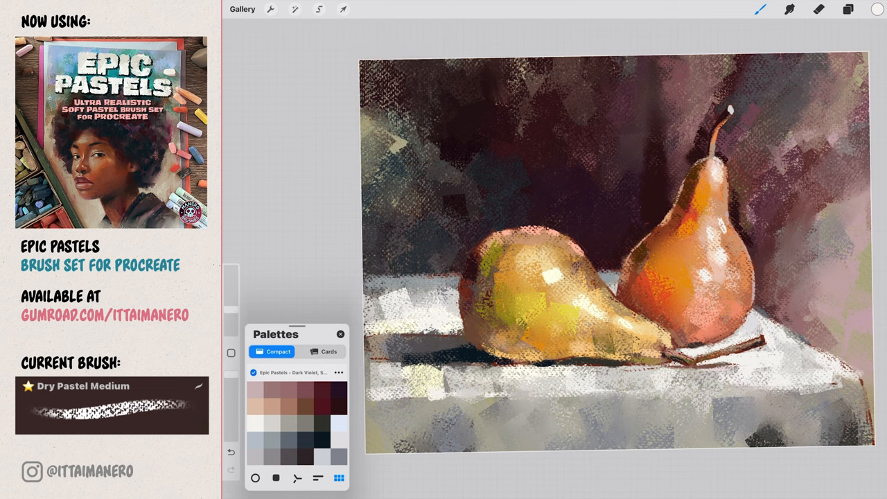
Show the Pastel Texture Sheets folder in Files beside the painting in Split View.
click(848, 9)
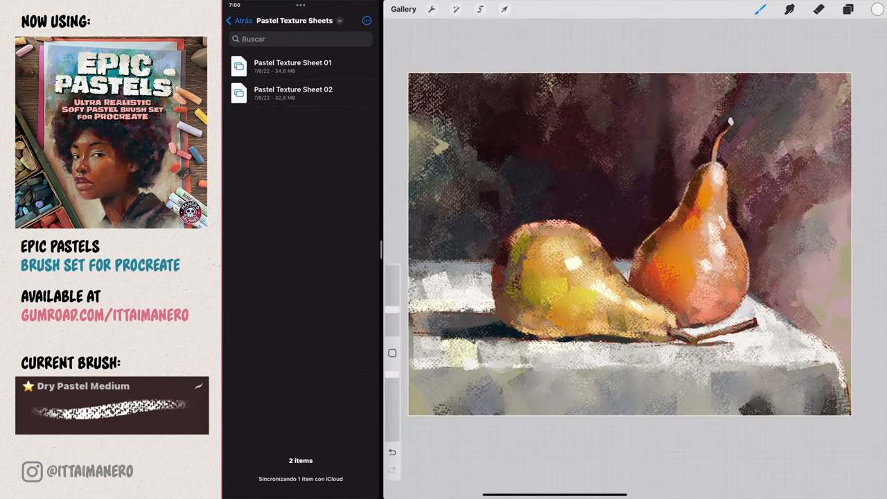
Drop a Pastel Texture Sheet onto the canvas and set its layer as a Clipping Mask.
click(505, 8)
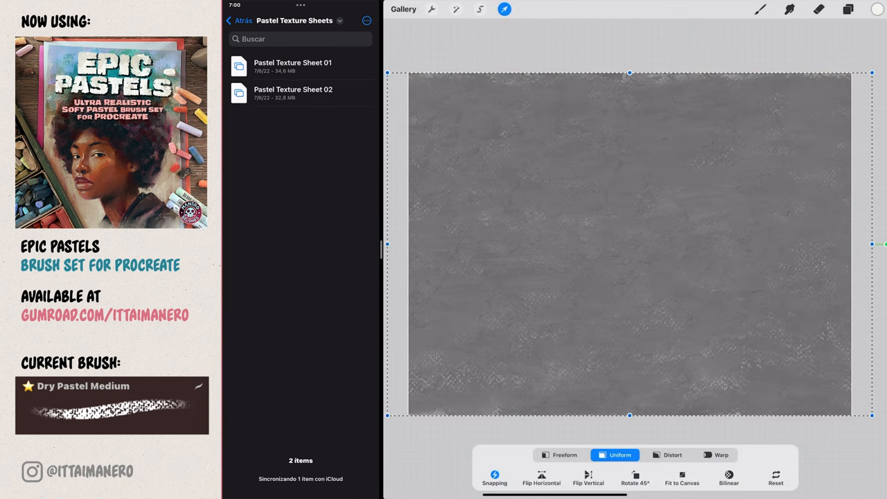
click(848, 9)
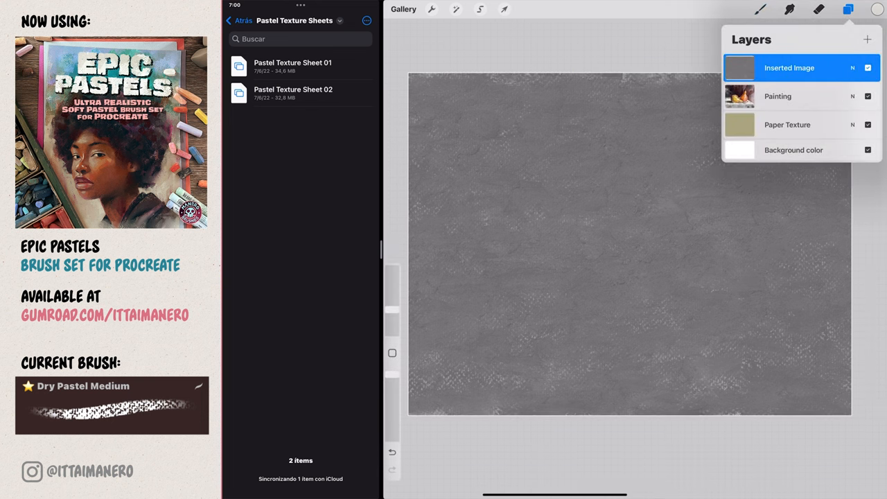
click(788, 67)
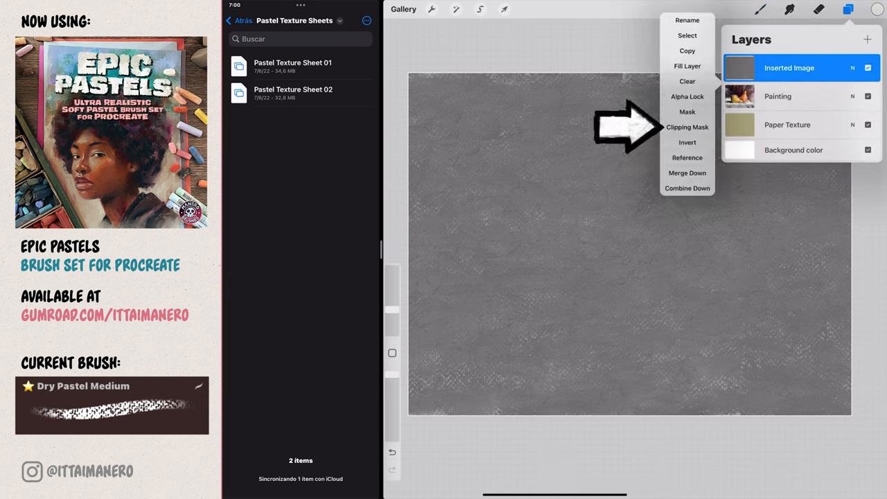
click(687, 128)
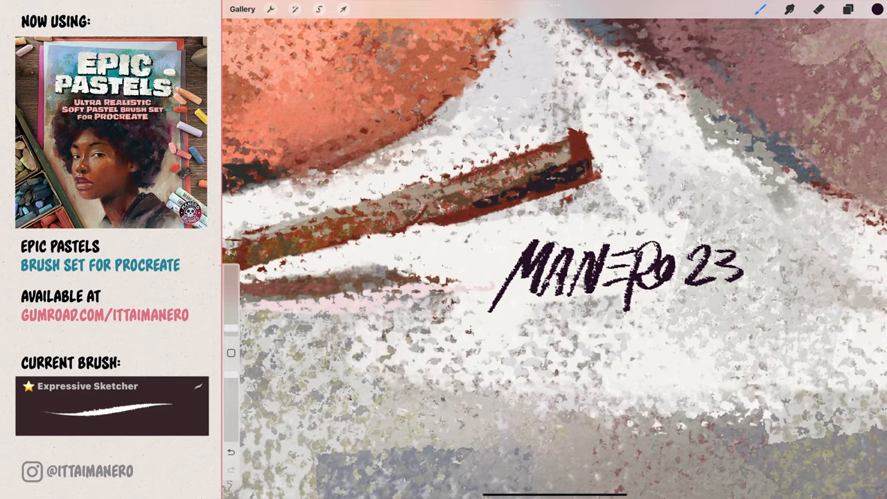
Reopen the Reference window beside the fitted, signed still life.
click(318, 9)
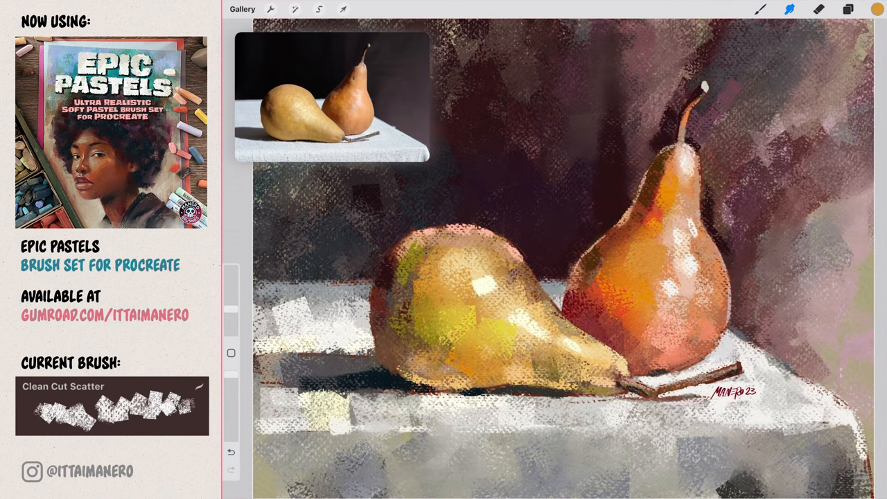
Toggle the Selection tool over the finished two-pear painting.
click(318, 8)
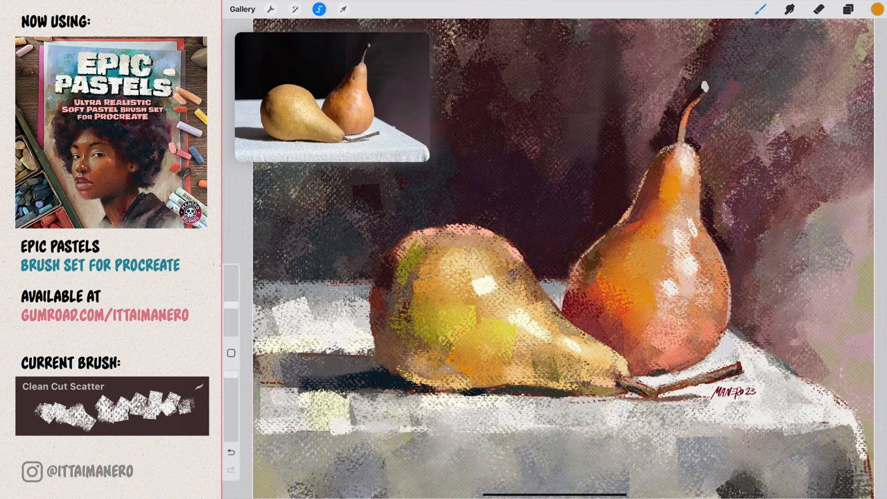
click(318, 8)
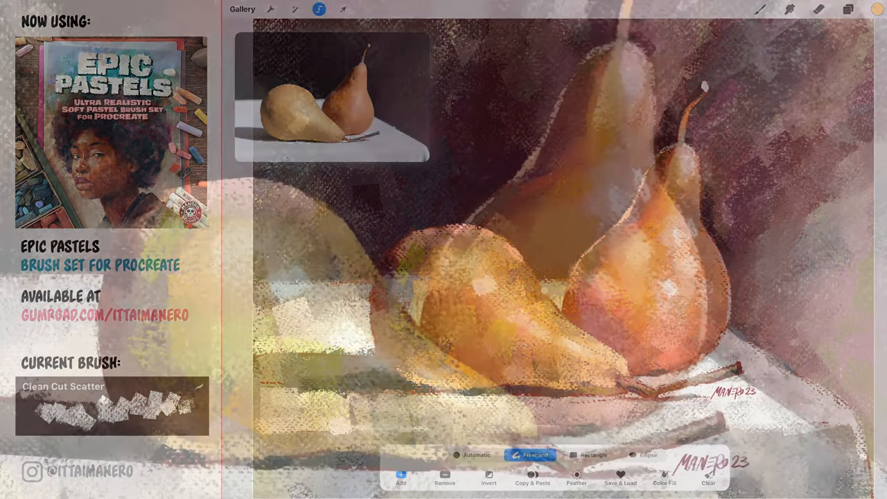